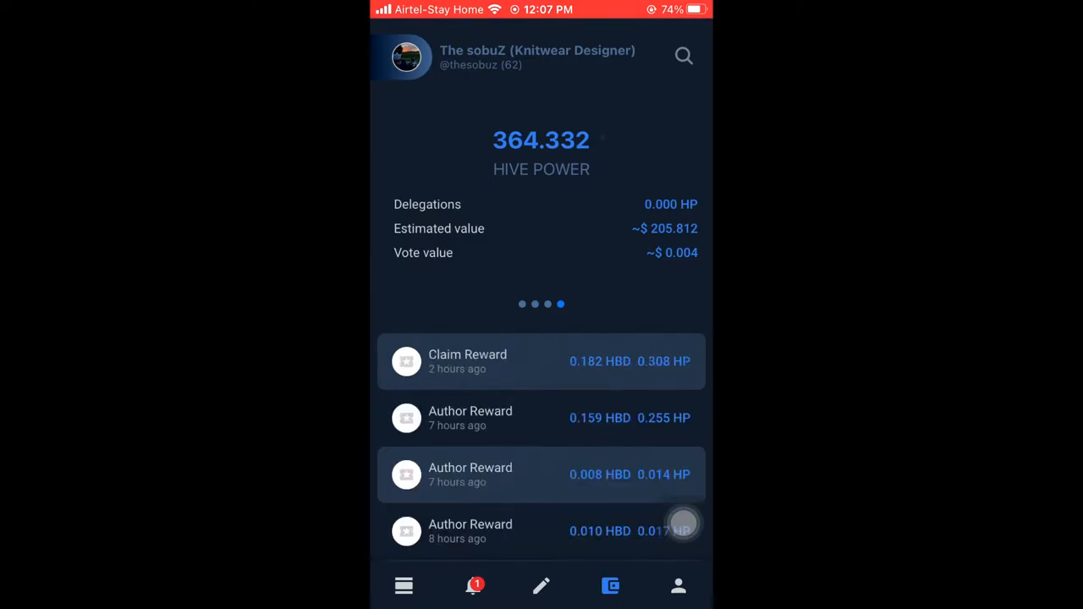
# - Open and dismiss the Delegate/Power Down menu on the 362.628 HP Hive Power card
pyautogui.click(541, 140)
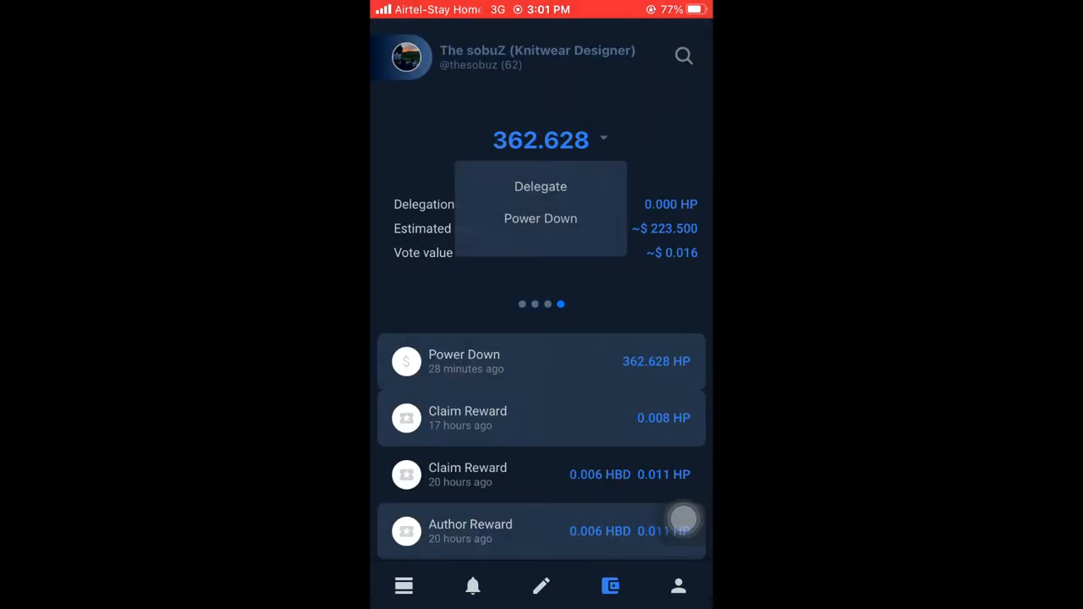
pyautogui.click(603, 139)
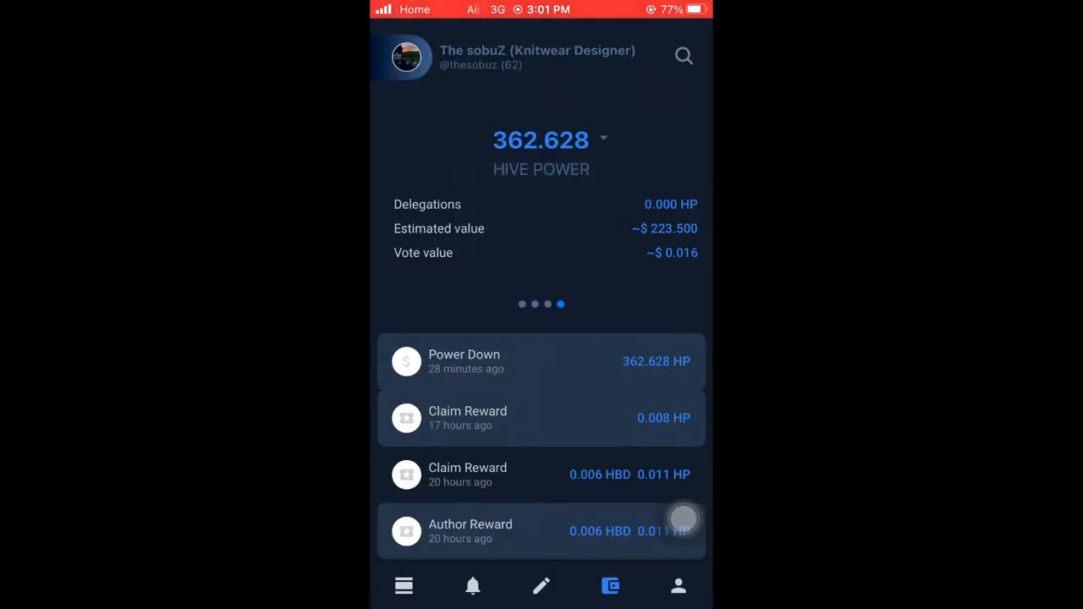
# - Review the power-down details showing 27.902 HIVE incoming, then return to the wallet
pyautogui.click(603, 139)
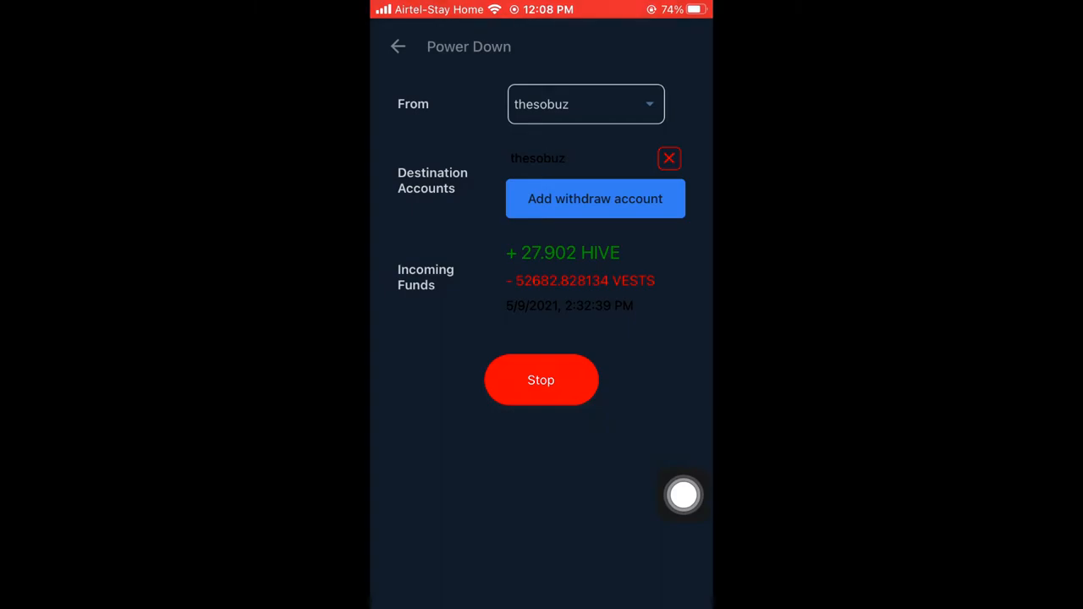
pyautogui.click(398, 46)
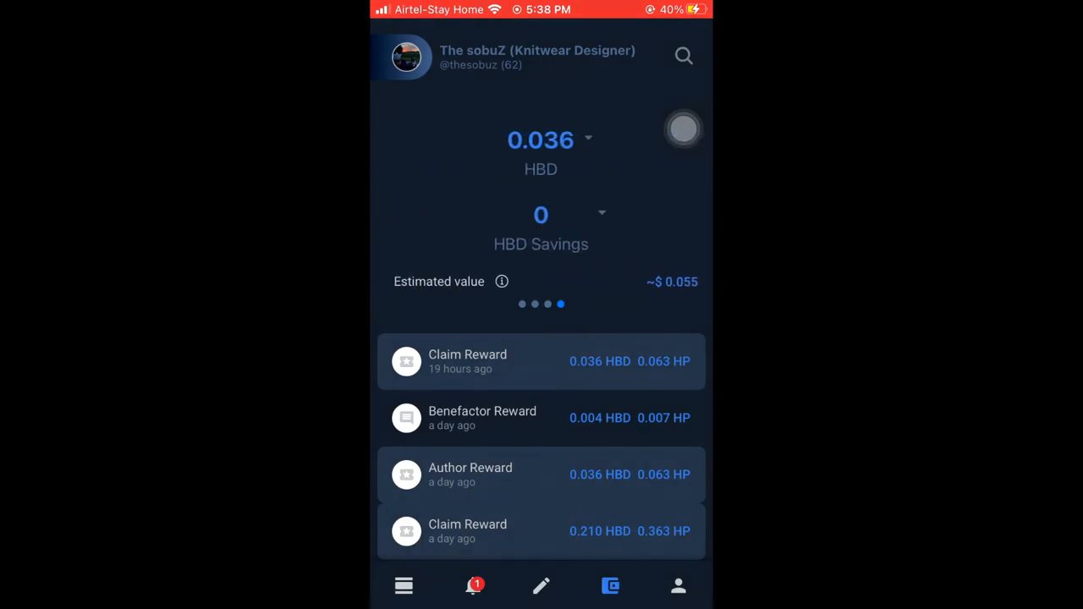
# - Swipe from the HBD card through HIVE and Points to Hive Power, opening the power-down details
pyautogui.hscroll(-3)
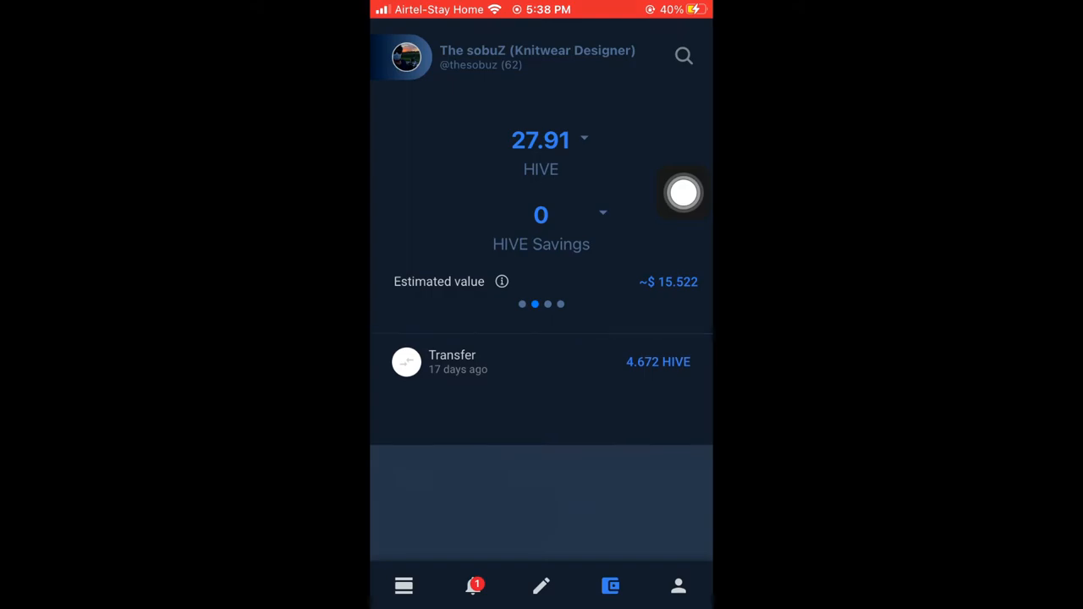
pyautogui.hscroll(-3)
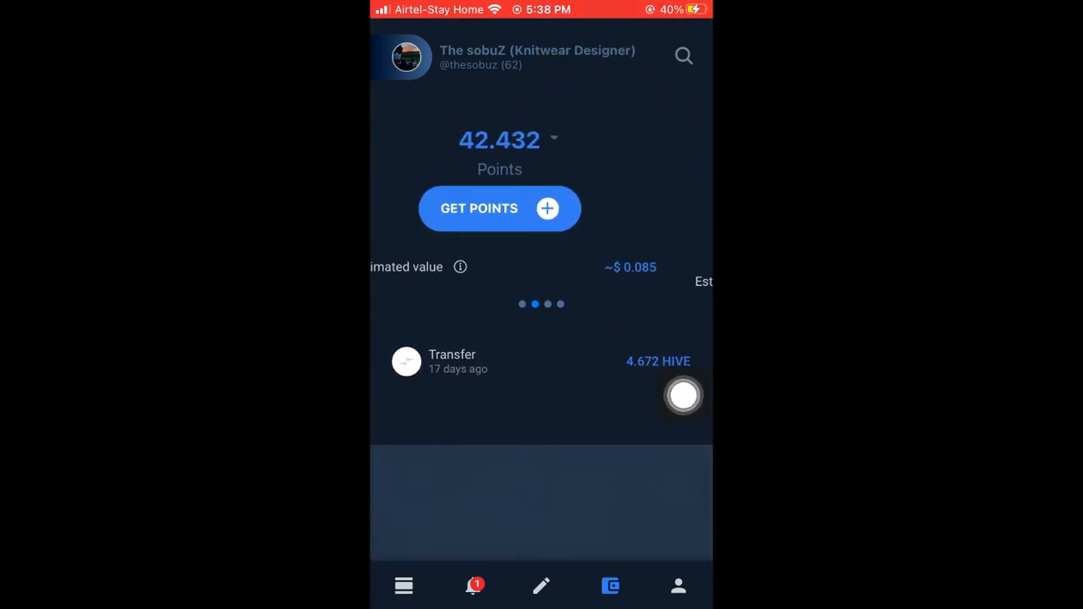
pyautogui.hscroll(-3)
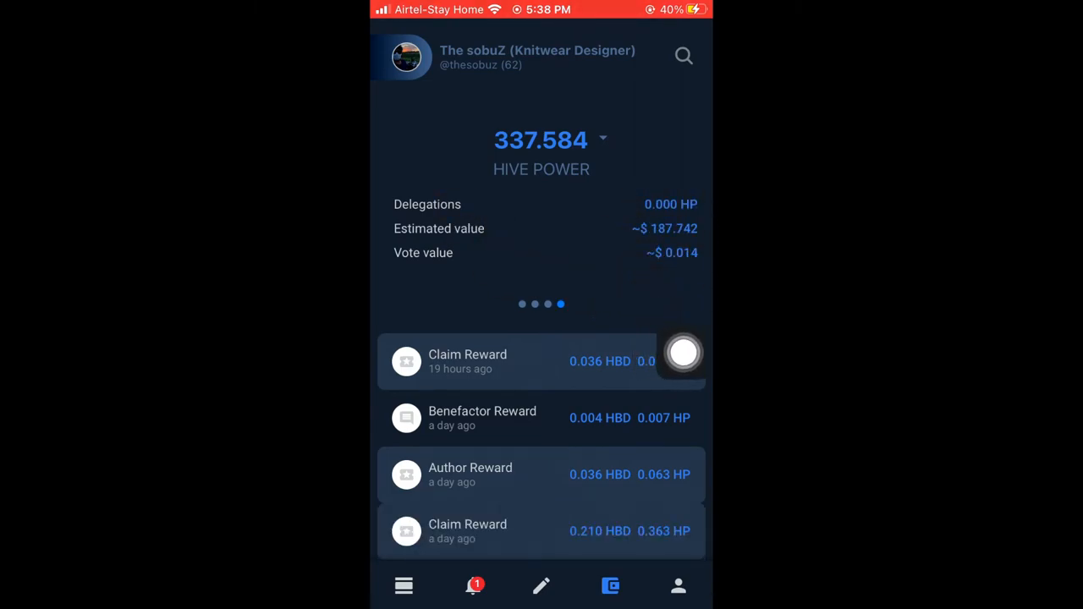
pyautogui.click(602, 138)
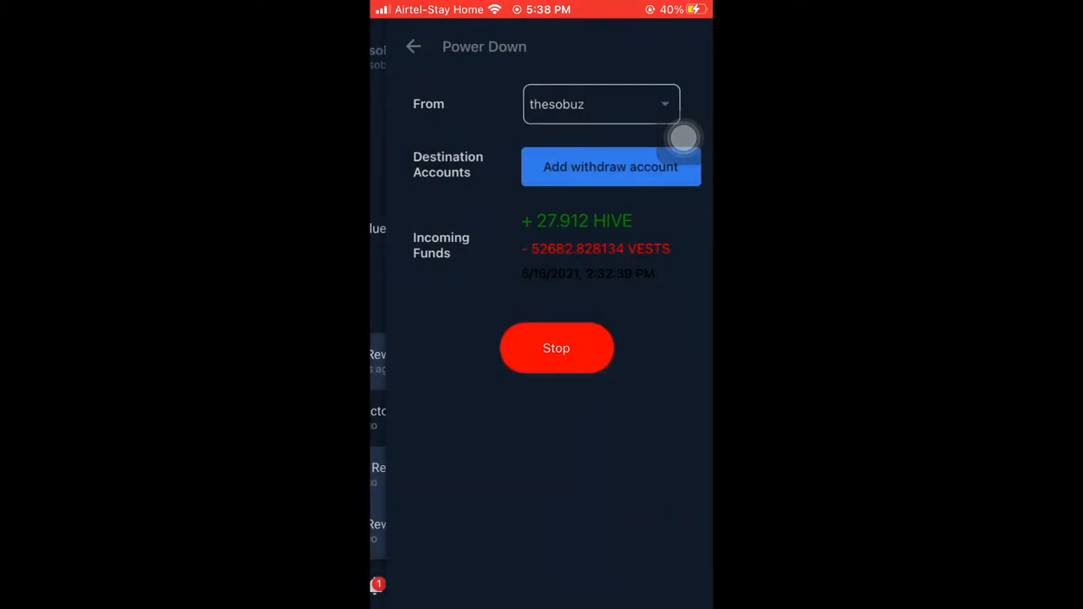
# - Check the 27.912 HIVE payout, return to the wallet, and open the Hive Power actions list
pyautogui.click(611, 167)
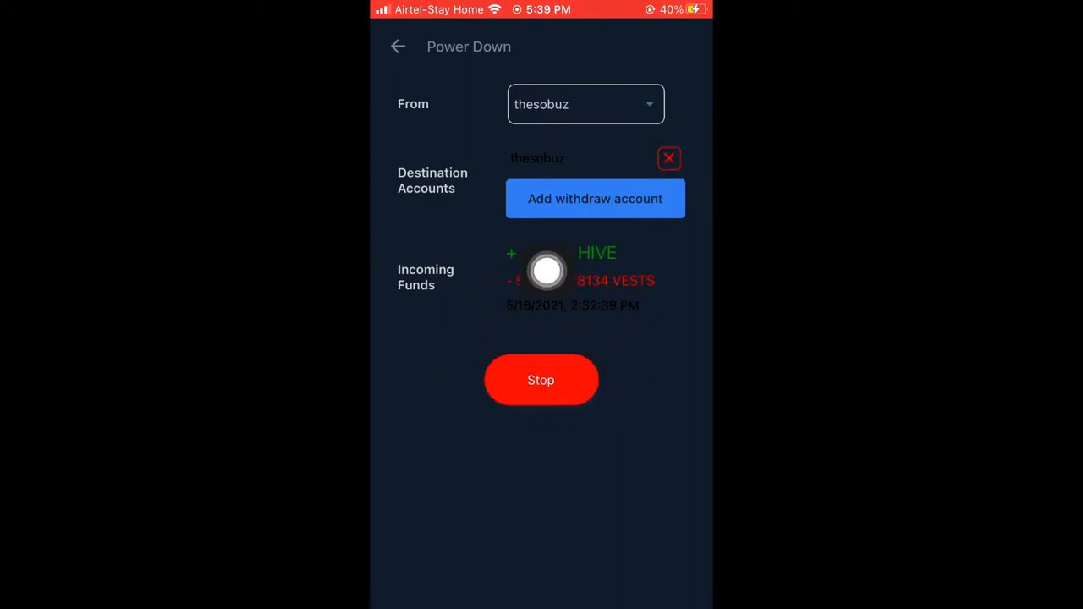
pyautogui.click(397, 46)
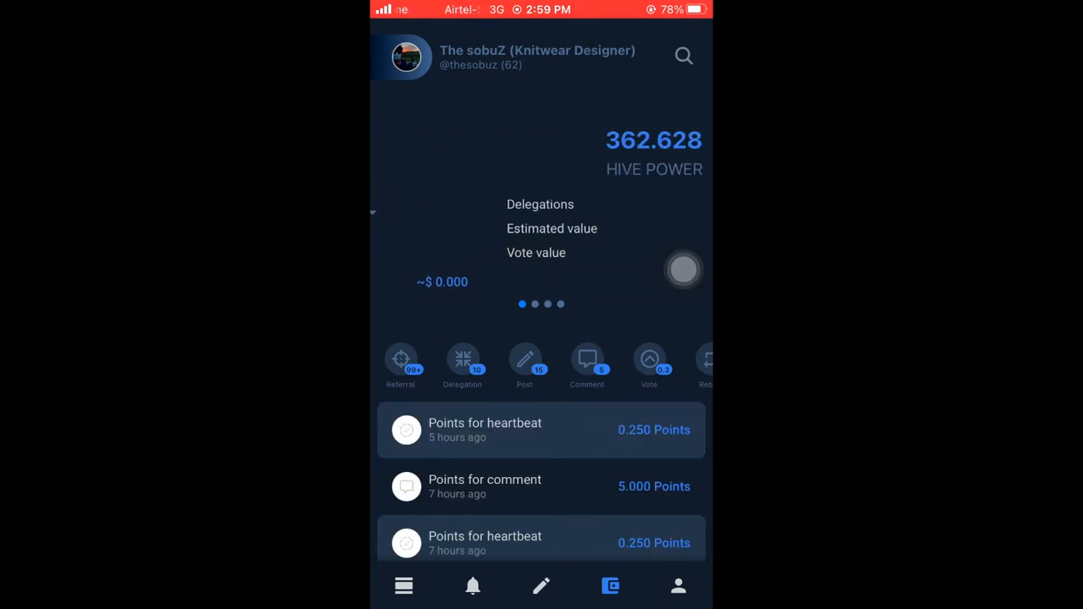
pyautogui.click(653, 140)
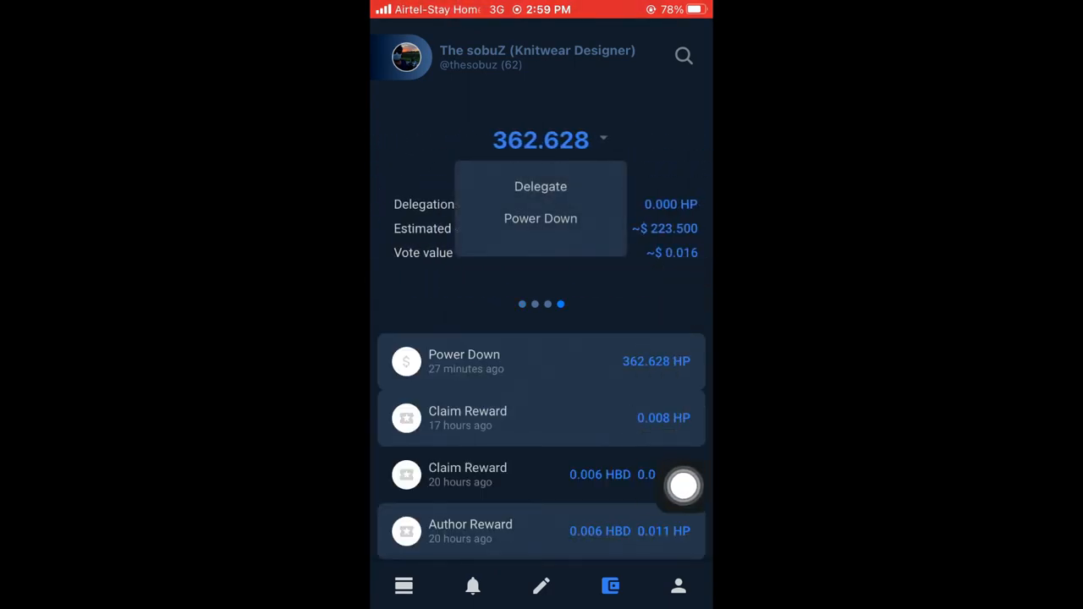